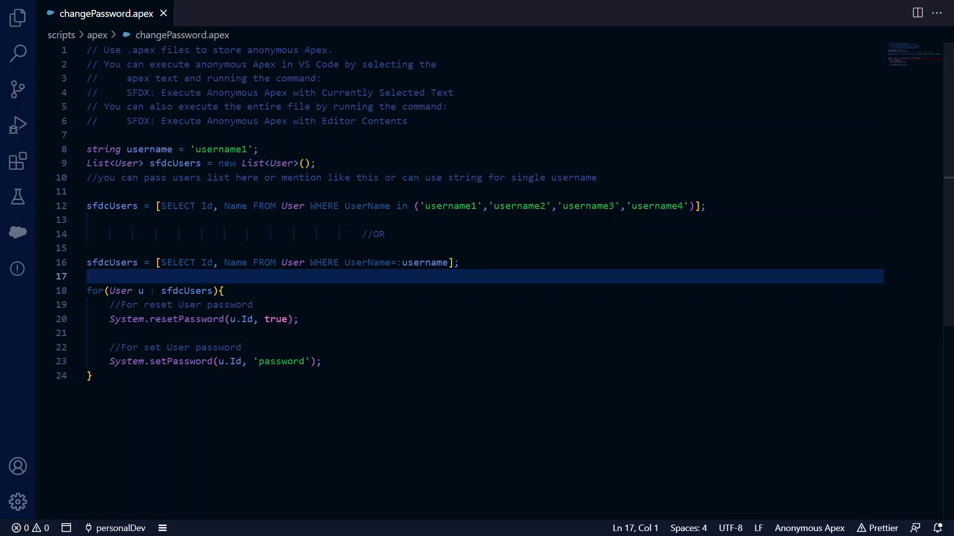
click(313, 163)
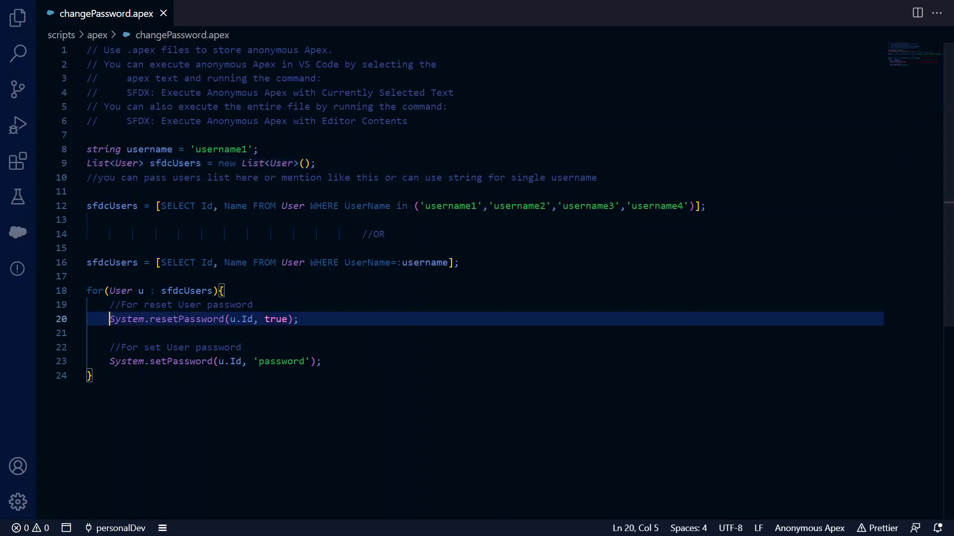
click(297, 319)
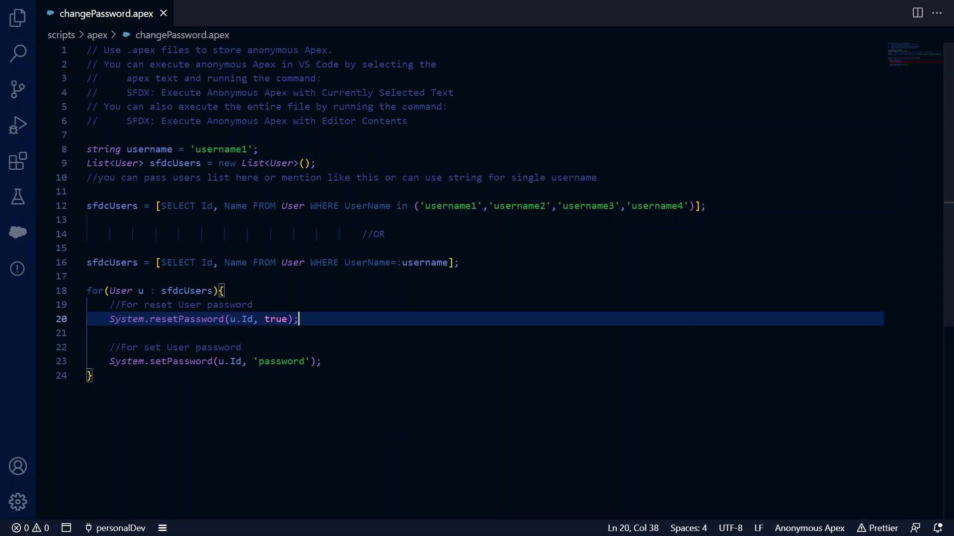
double_click(276, 319)
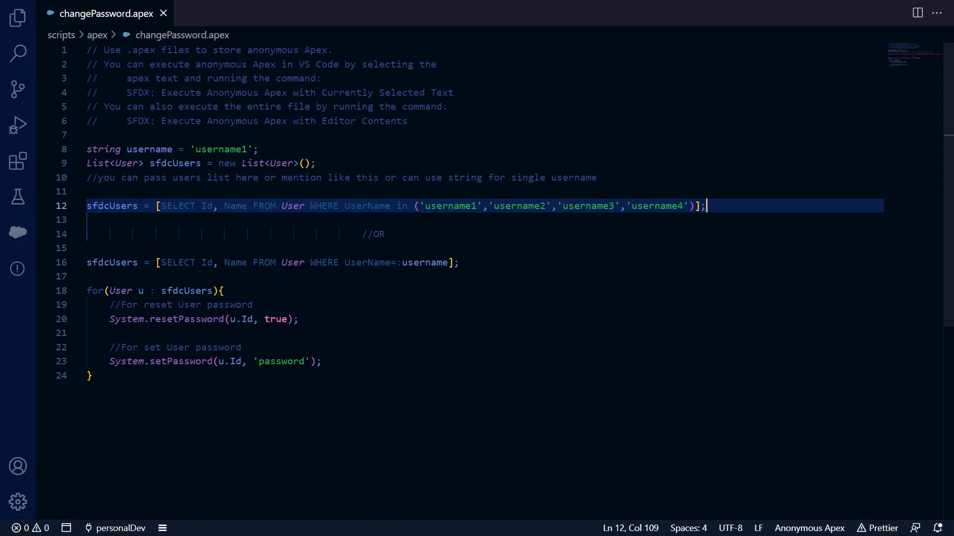
click(203, 319)
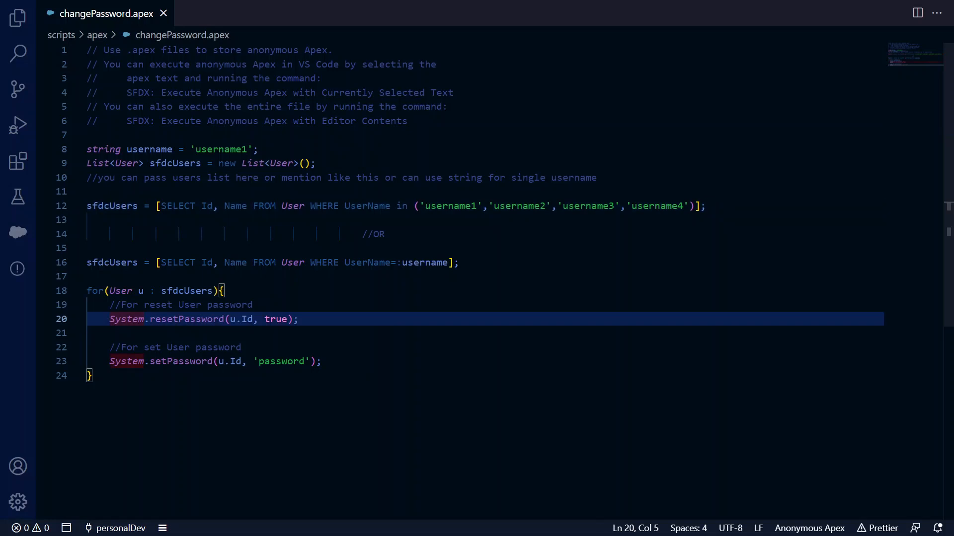
click(212, 362)
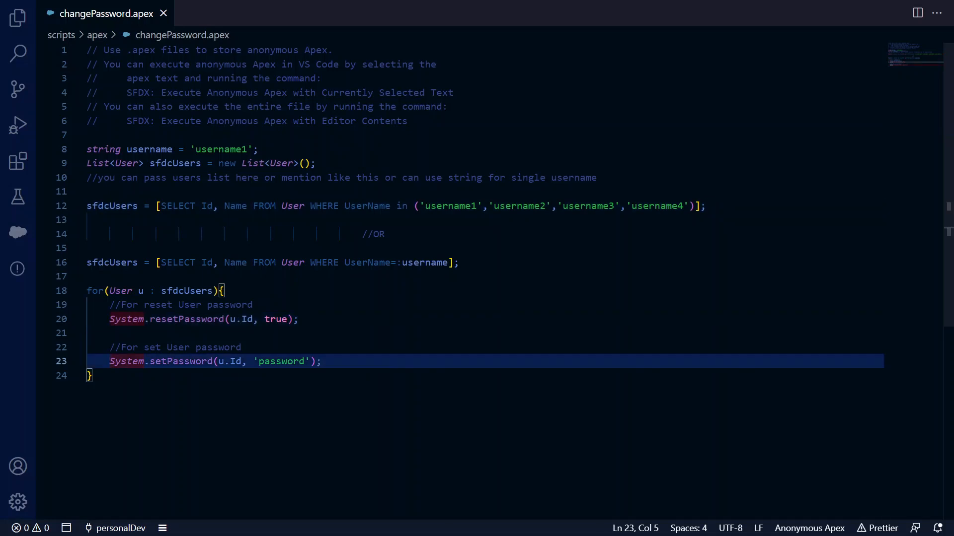